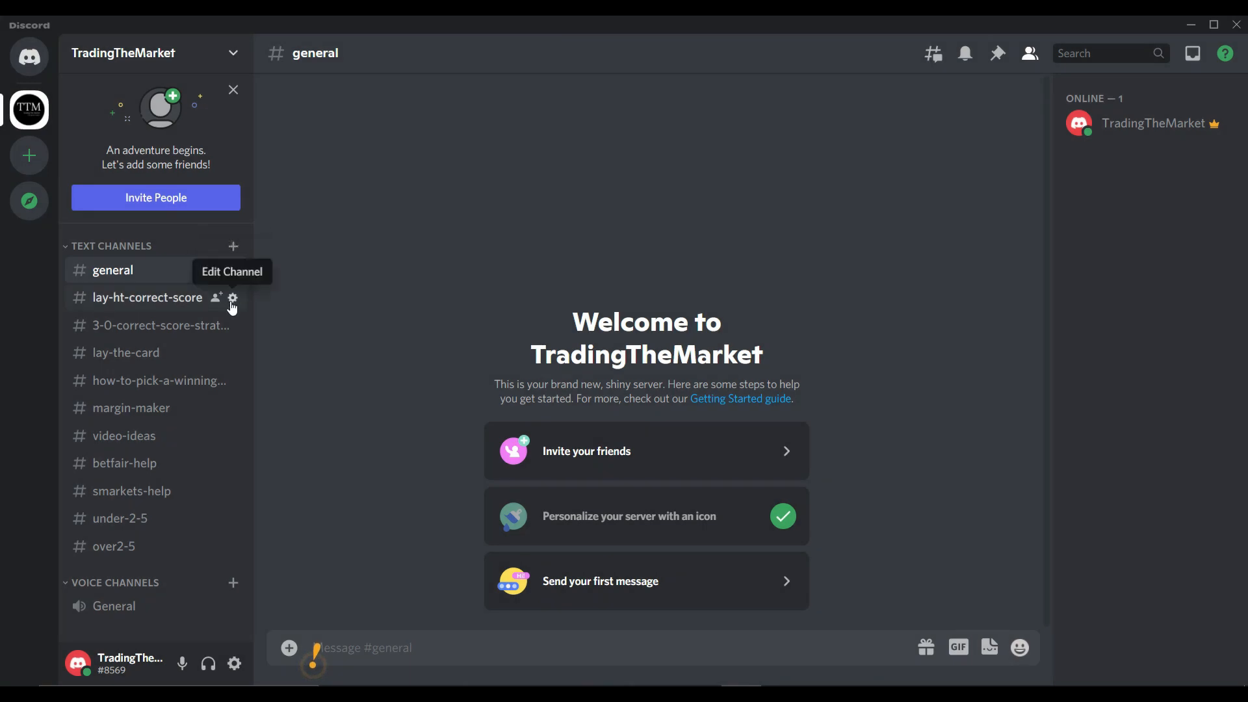
{"action": "mouse_move", "coordinate": [213, 463]}
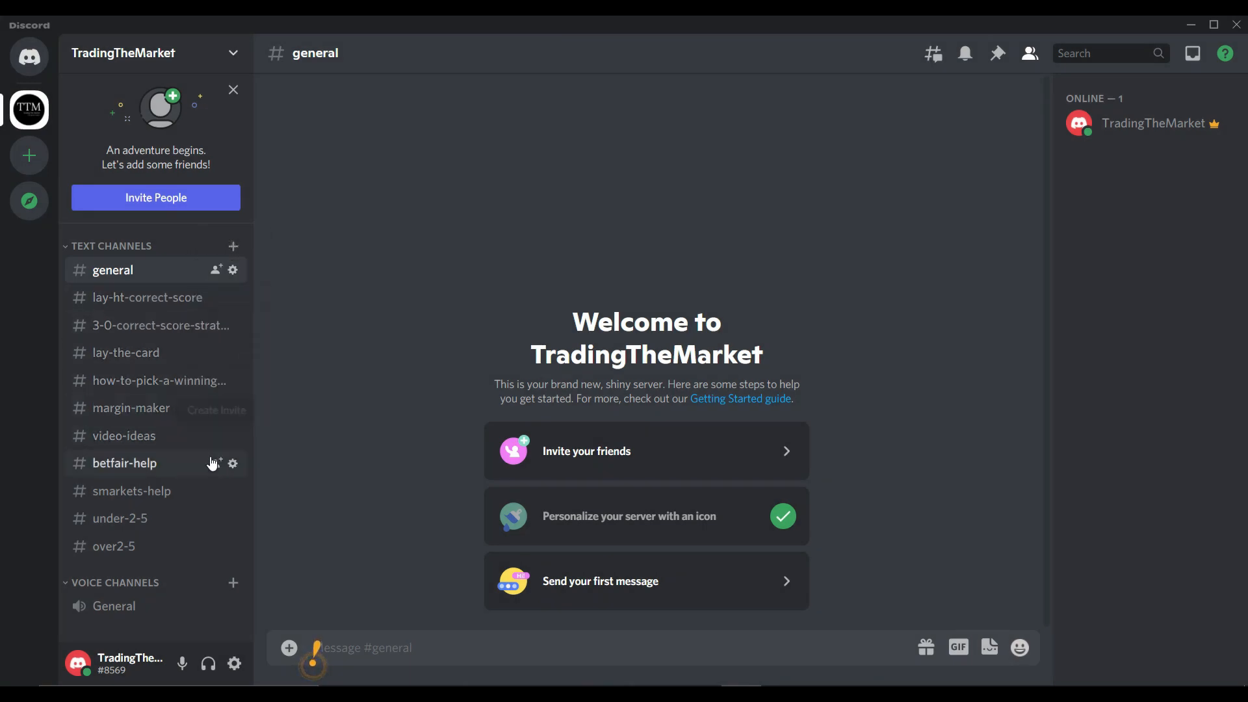
{"action": "mouse_move", "coordinate": [199, 570]}
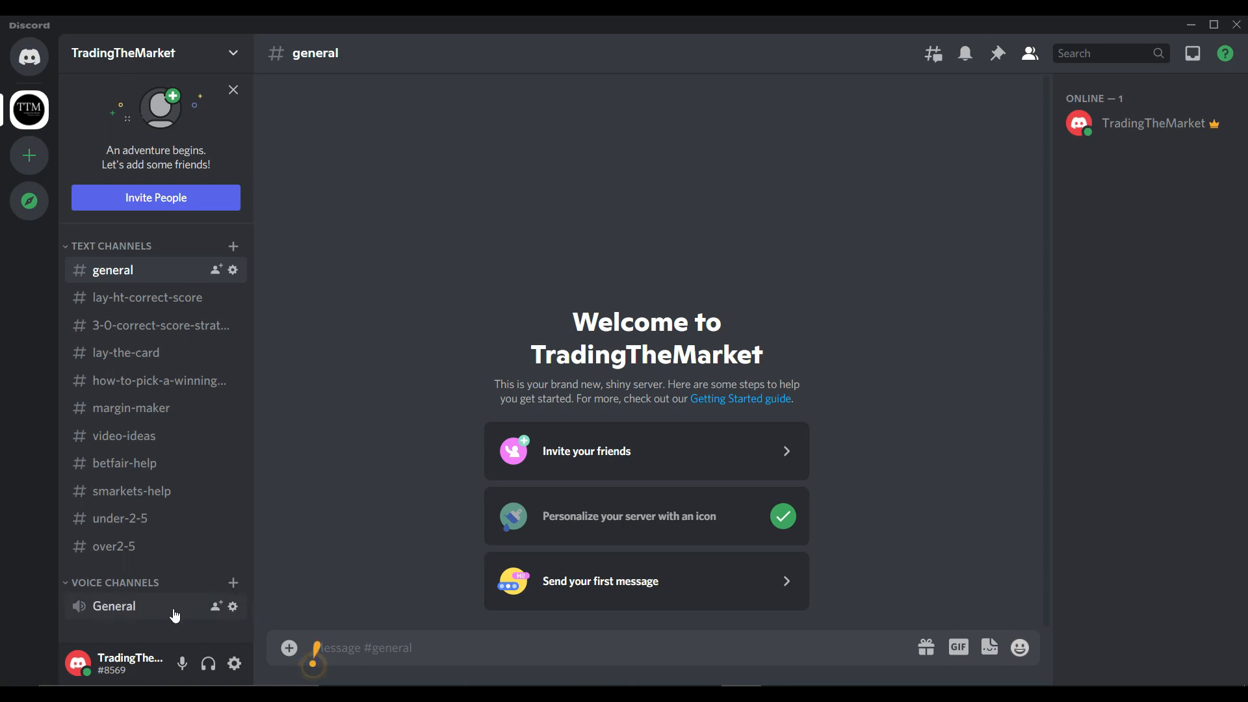
{"action": "mouse_move", "coordinate": [204, 596]}
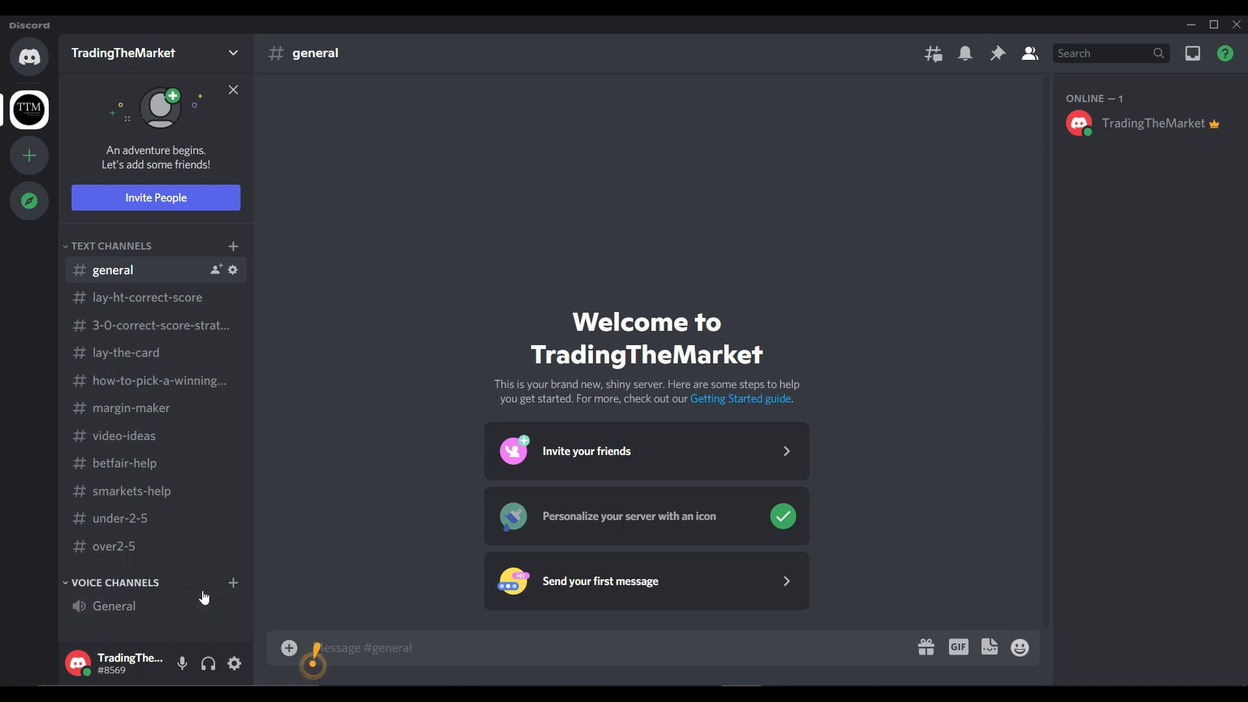
{"action": "mouse_move", "coordinate": [278, 598]}
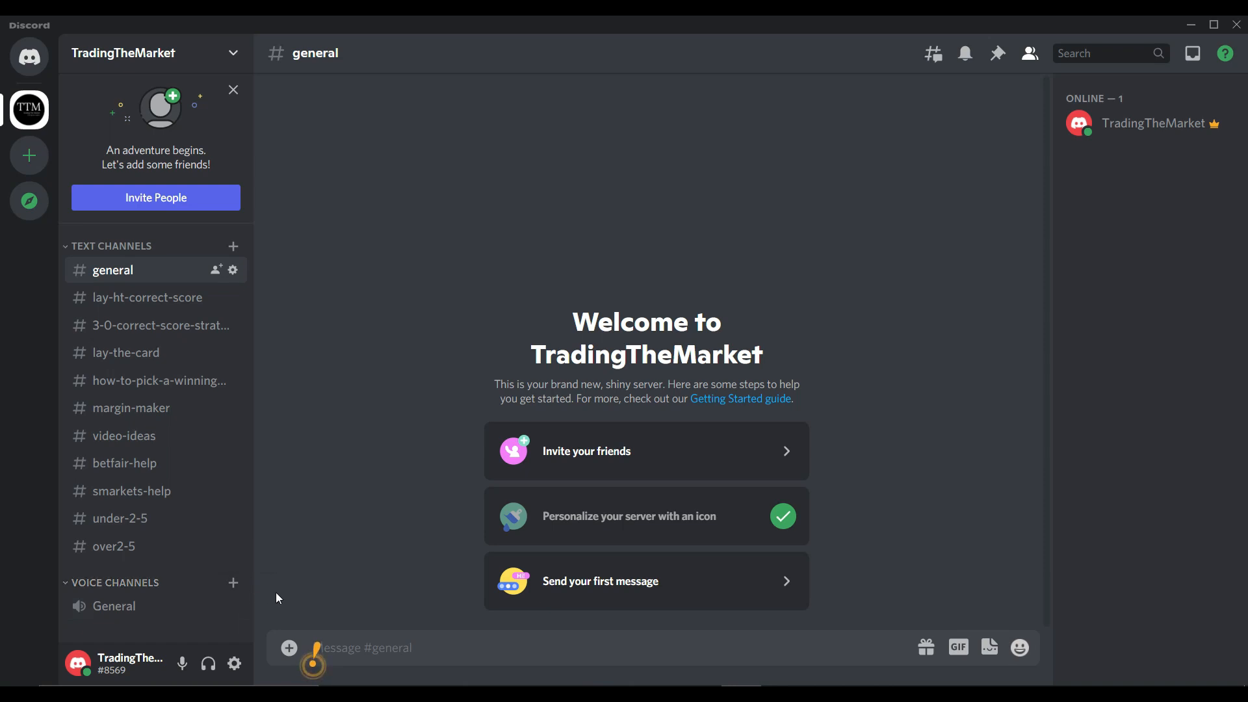